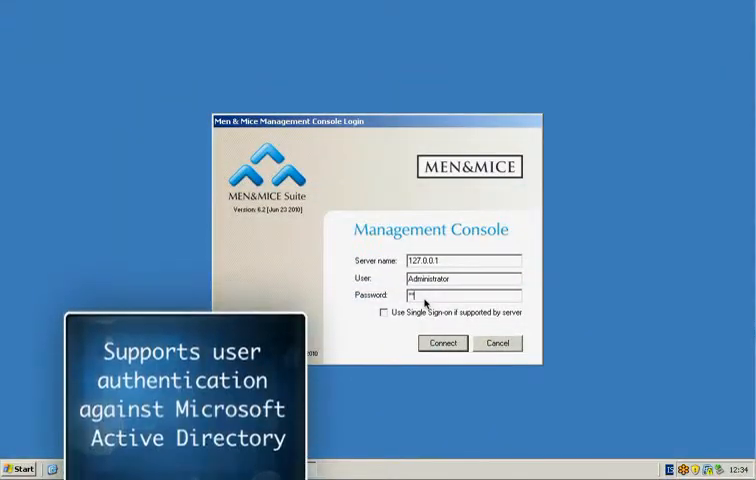
# Connect to server 127.0.0.1 as Administrator from the login dialog
pyautogui.click(440, 344)
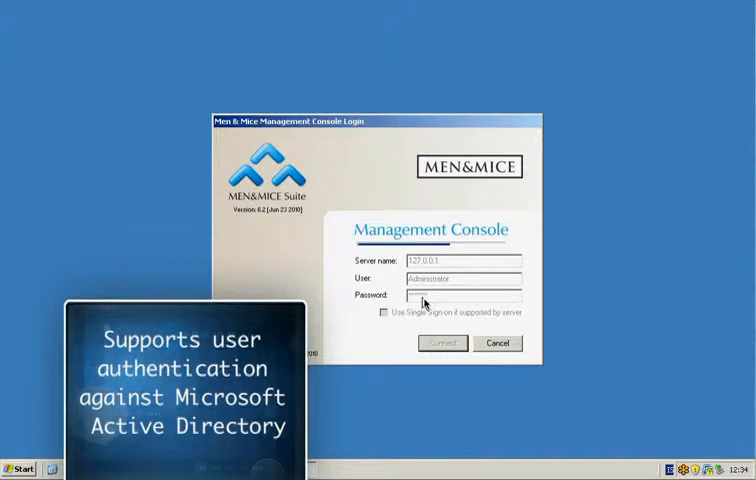
pyautogui.click(440, 344)
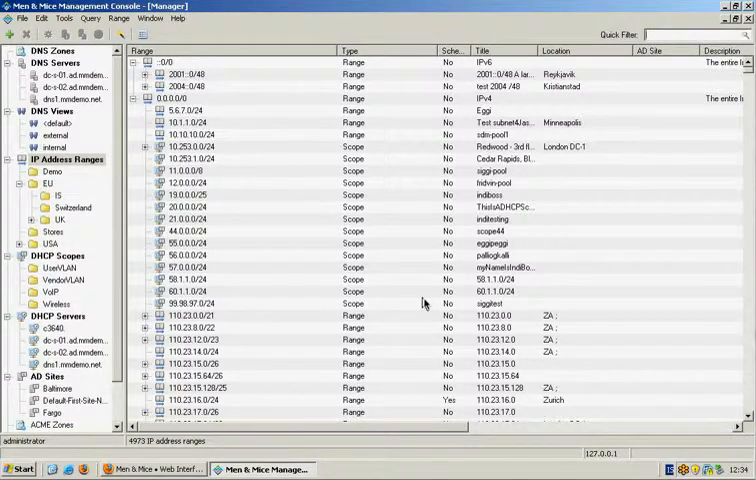
pyautogui.moveTo(236, 184)
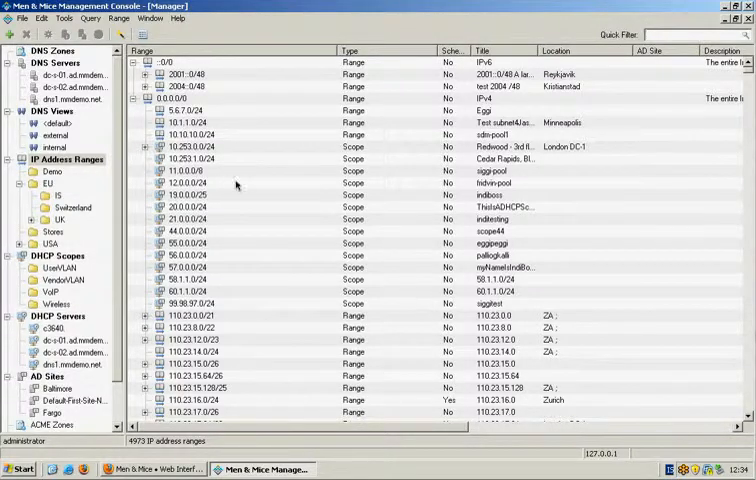
# Show the DHCP Servers list with addresses, status and versions
pyautogui.click(56, 64)
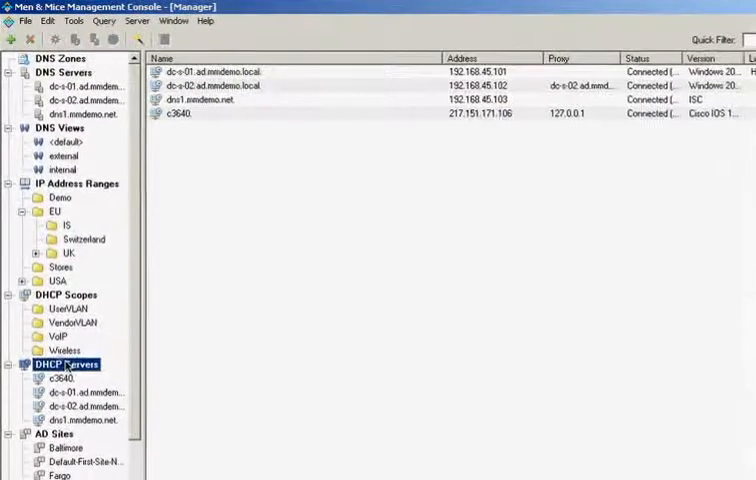
pyautogui.click(220, 72)
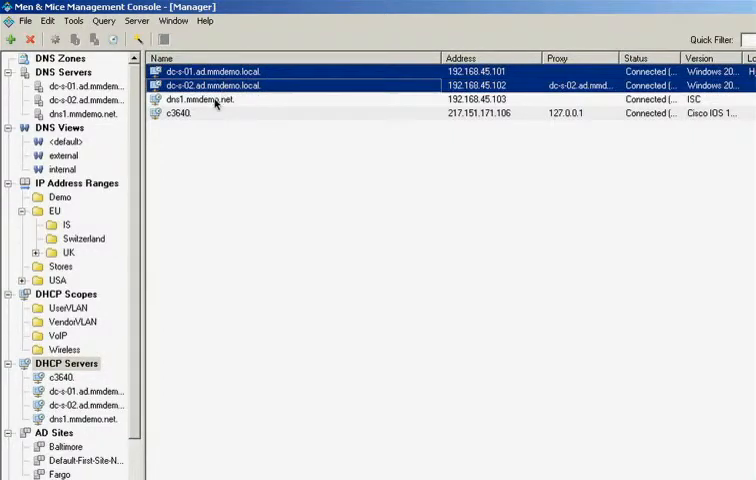
pyautogui.click(210, 104)
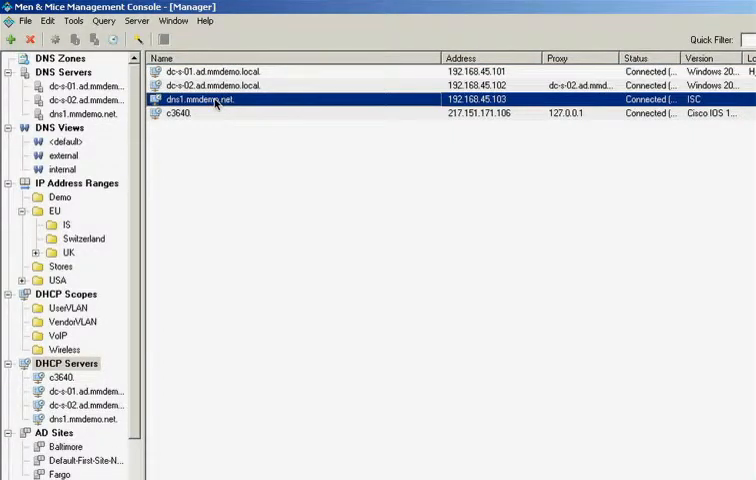
pyautogui.click(180, 124)
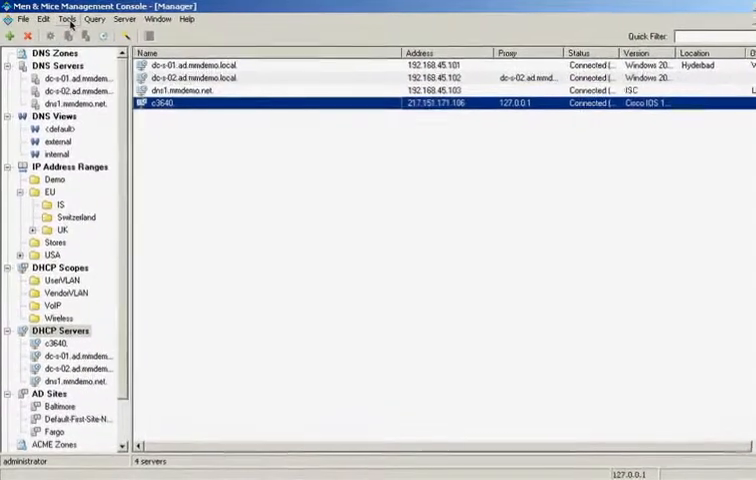
# Review the Users and Groups accounts via the Tools menu, then return to DHCP servers
pyautogui.click(72, 20)
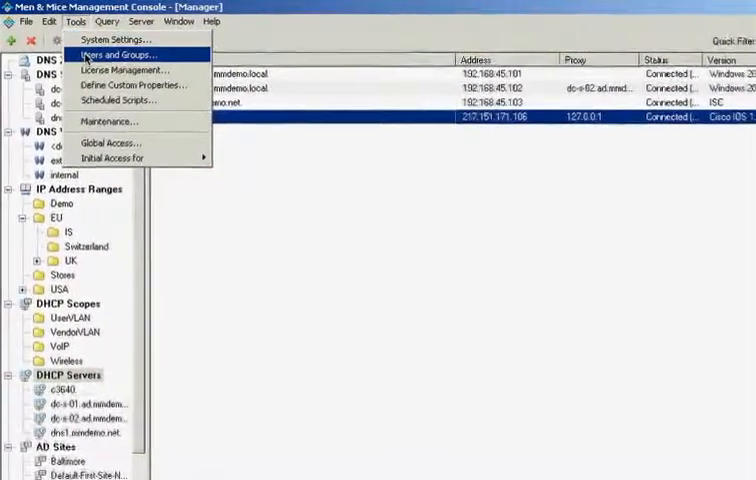
pyautogui.click(128, 52)
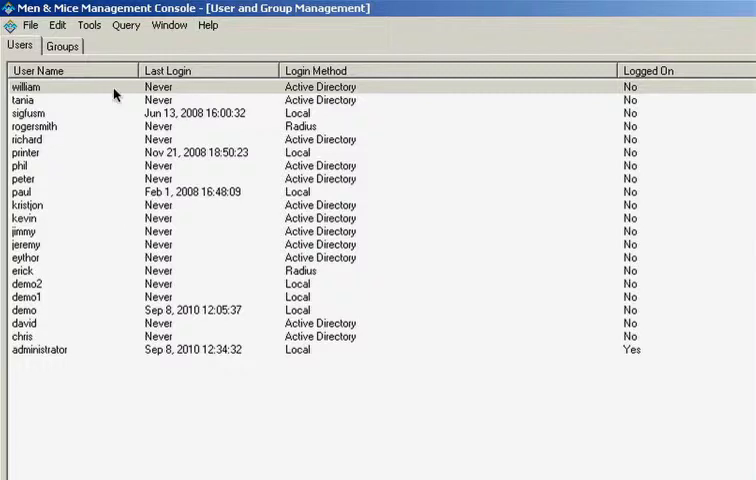
pyautogui.click(64, 48)
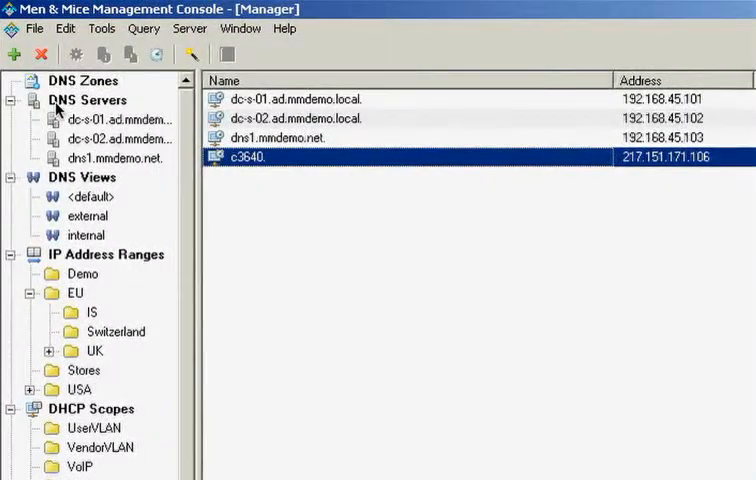
pyautogui.moveTo(84, 356)
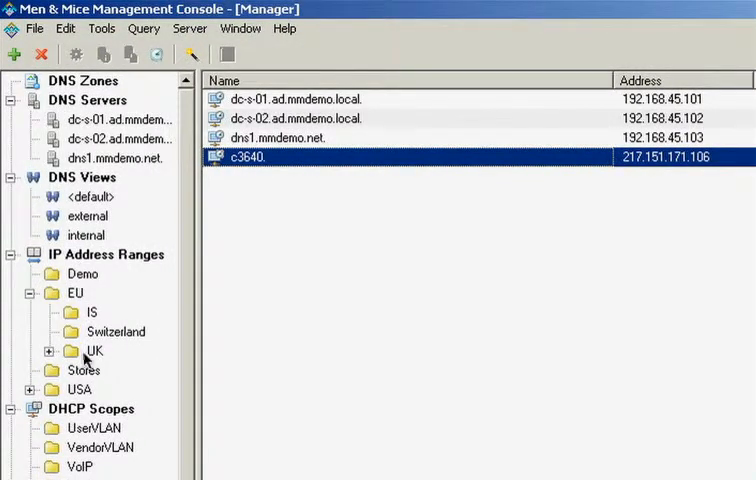
pyautogui.moveTo(84, 418)
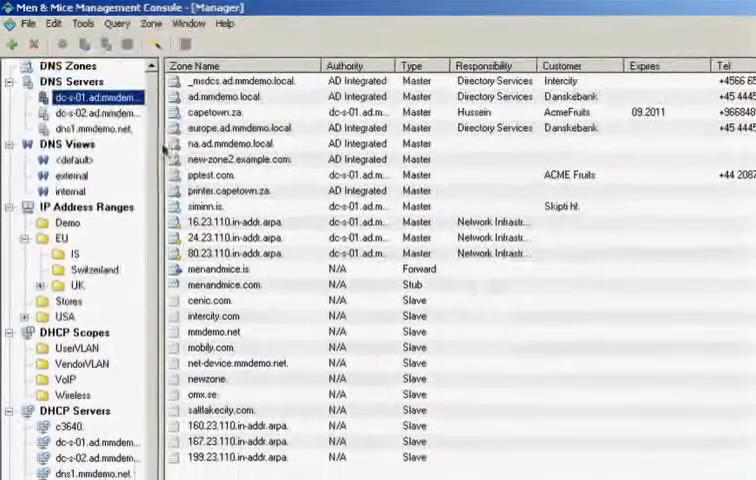
# Show dns1.mmdemo.net's single scope 192.168.45.0/24 with 135 free addresses
pyautogui.click(90, 128)
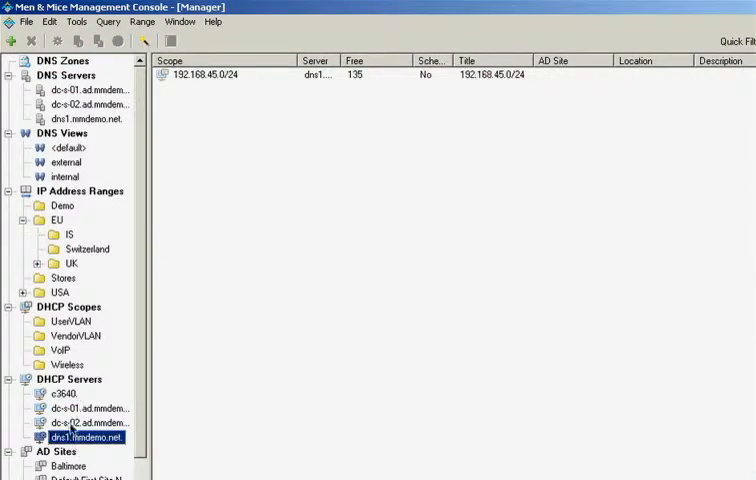
# Show all DHCP scopes across servers with free addresses, titles and locations
pyautogui.click(76, 404)
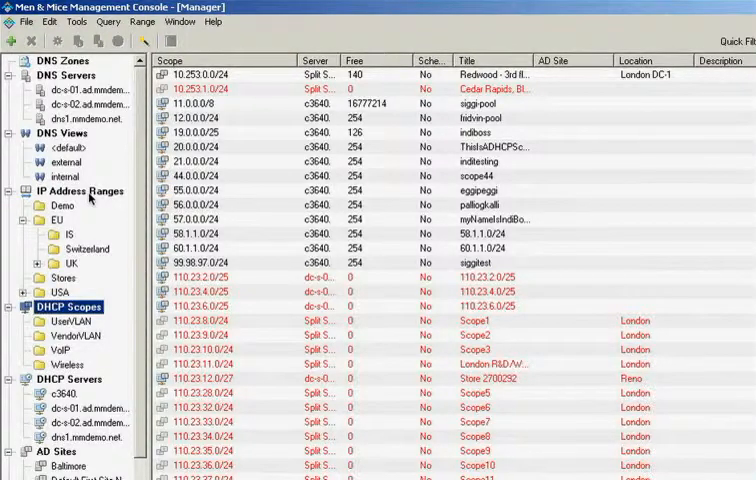
# Show the IP address range hierarchy with the 2001::/48 IPv6 subranges
pyautogui.click(78, 190)
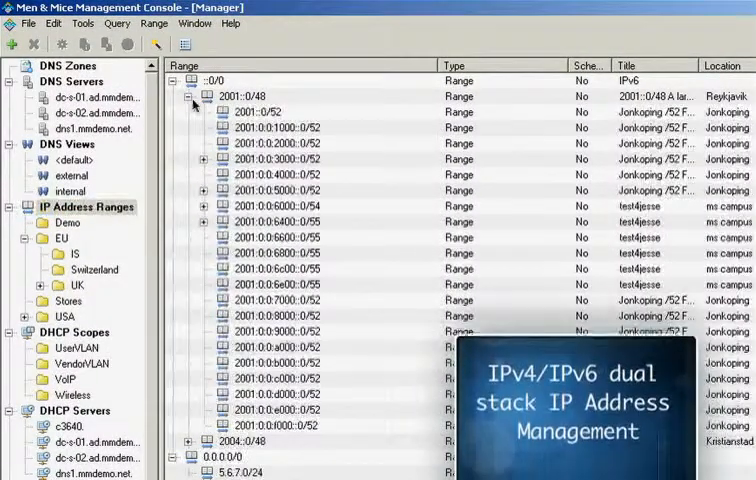
# Collapse 2001::/48 and bring up the properties of range 110.23.0.0/21
pyautogui.click(188, 96)
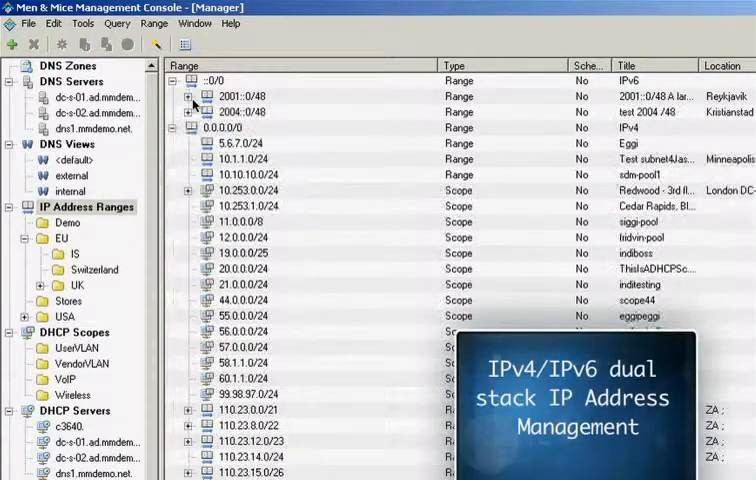
pyautogui.click(230, 128)
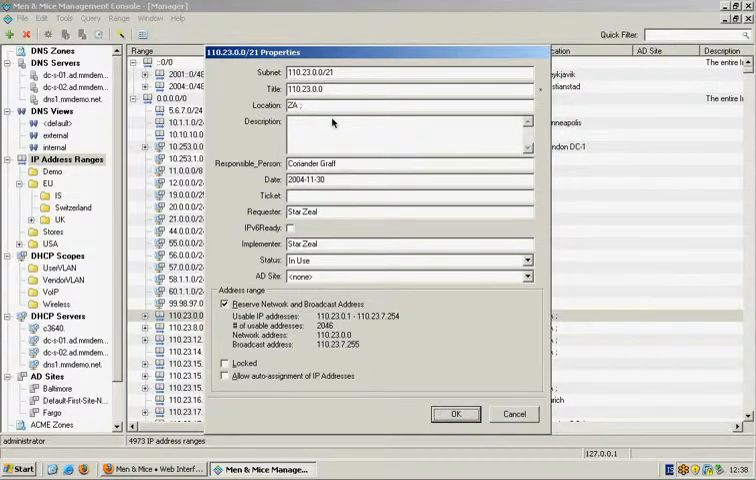
pyautogui.moveTo(374, 296)
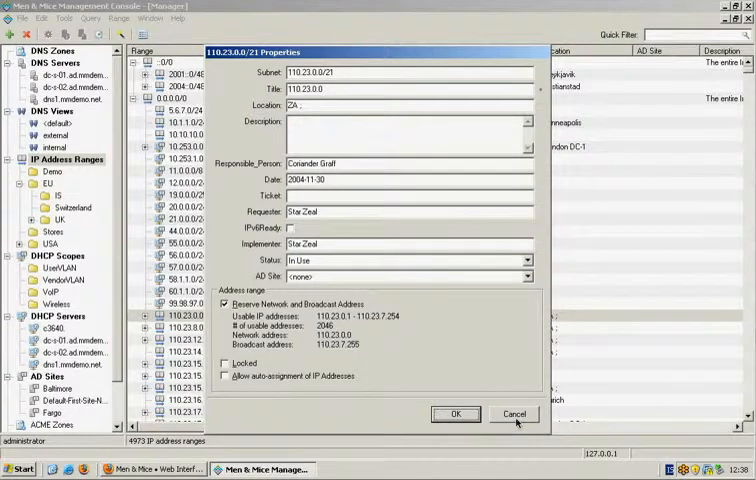
# Cancel out of the 110.23.0.0/21 range properties without saving
pyautogui.click(512, 414)
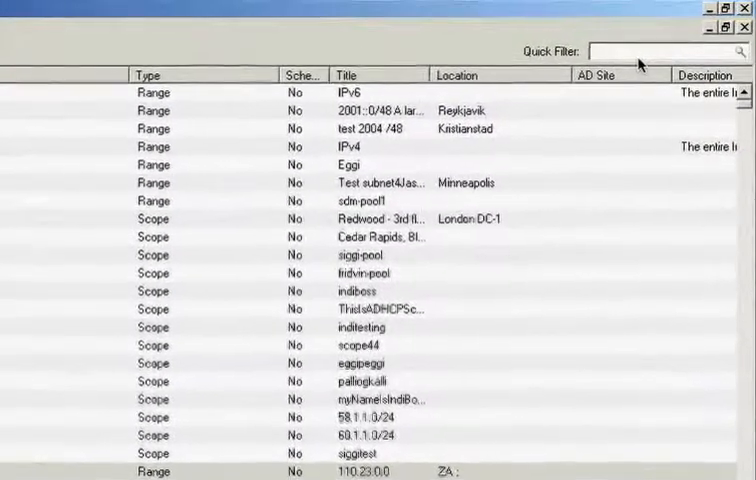
# Filter the ranges on 'fargo' and select range 110.23.80.0/24 at Fargo Datacenter
pyautogui.write('fargo')
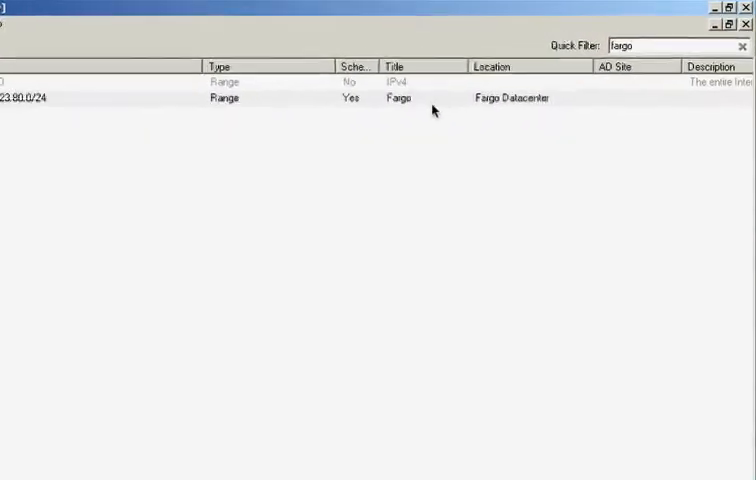
pyautogui.doubleClick(400, 98)
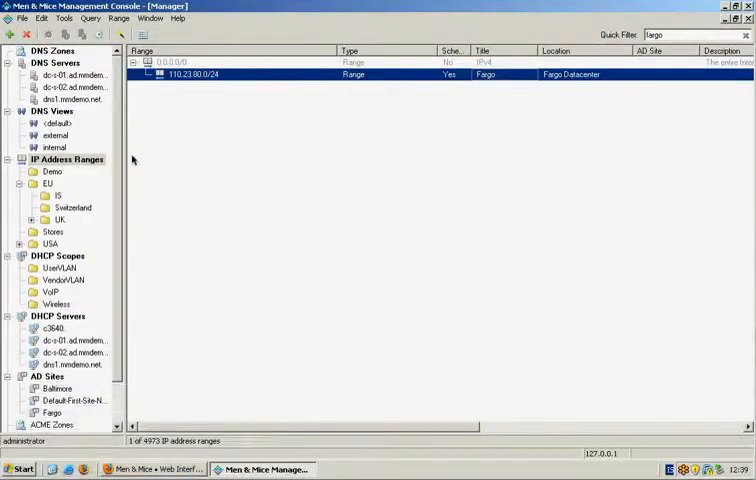
pyautogui.moveTo(236, 420)
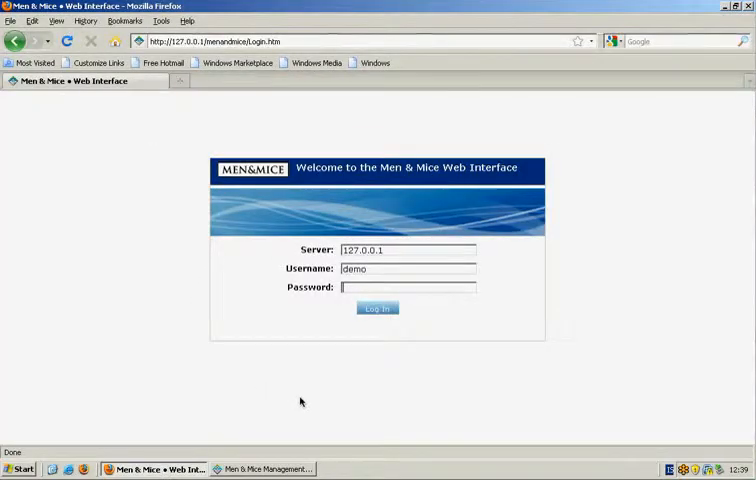
pyautogui.moveTo(380, 296)
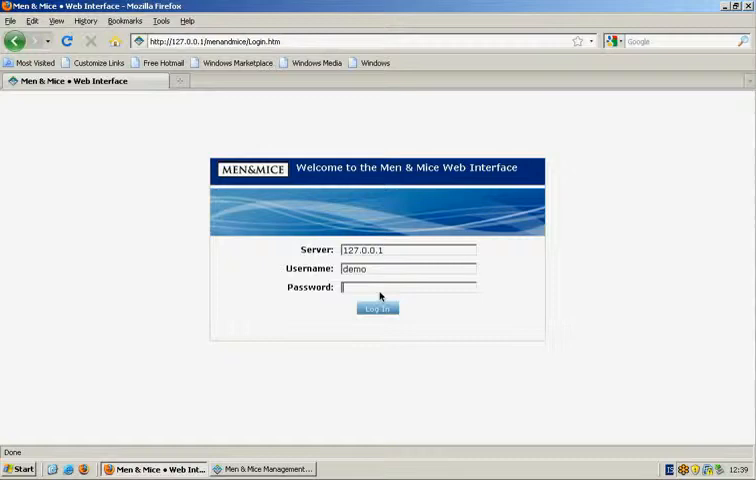
# Log in to the Men & Mice Web Interface as demo, loading IP Address Ranges
pyautogui.click(376, 308)
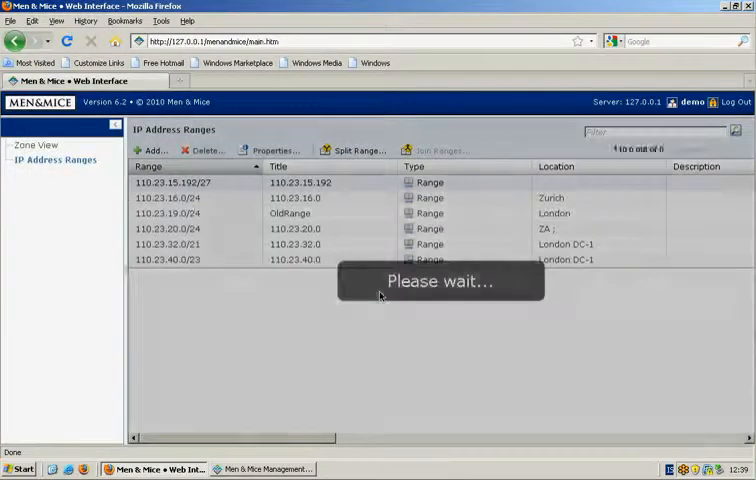